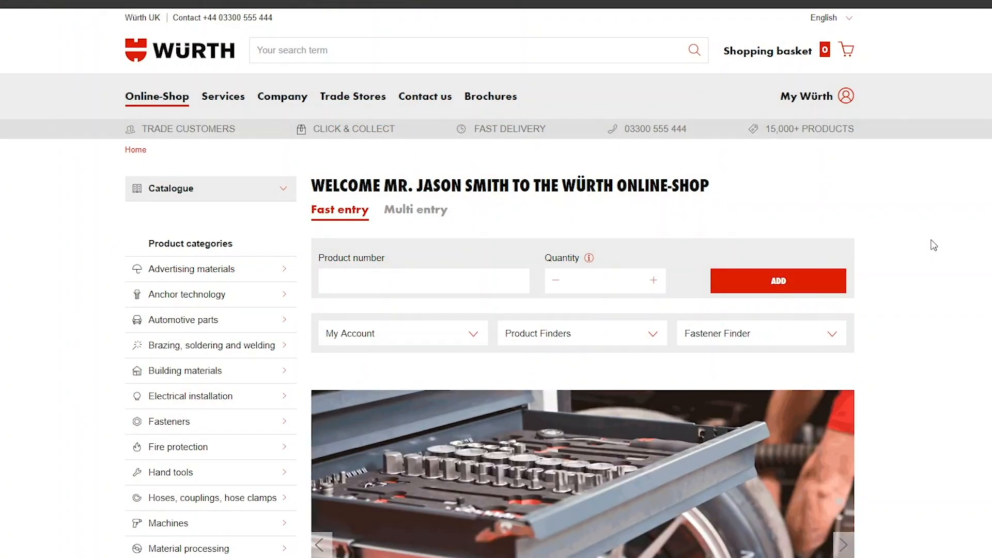
Open My account from the My Würth menu to reach Basic settings.
left_click(845, 96)
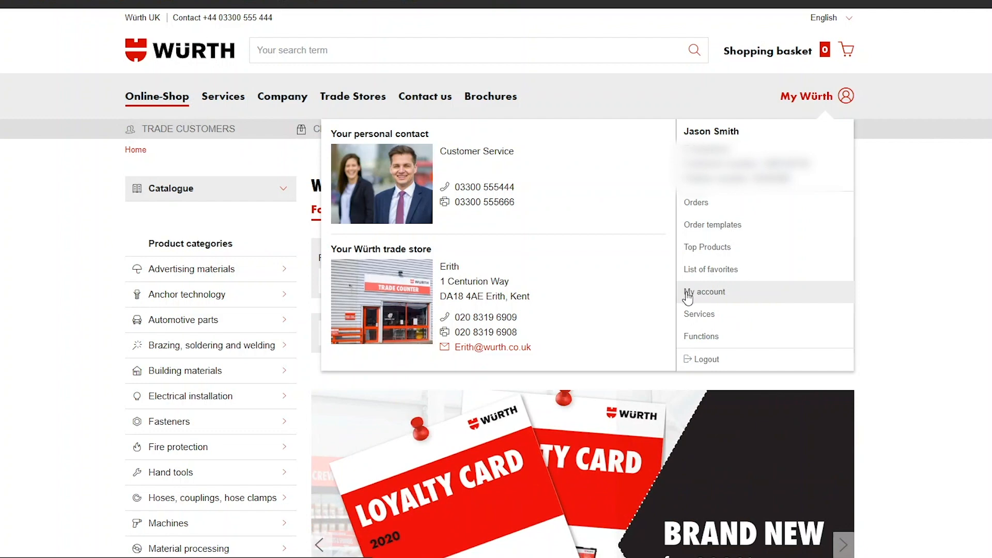
mouse_move(703, 296)
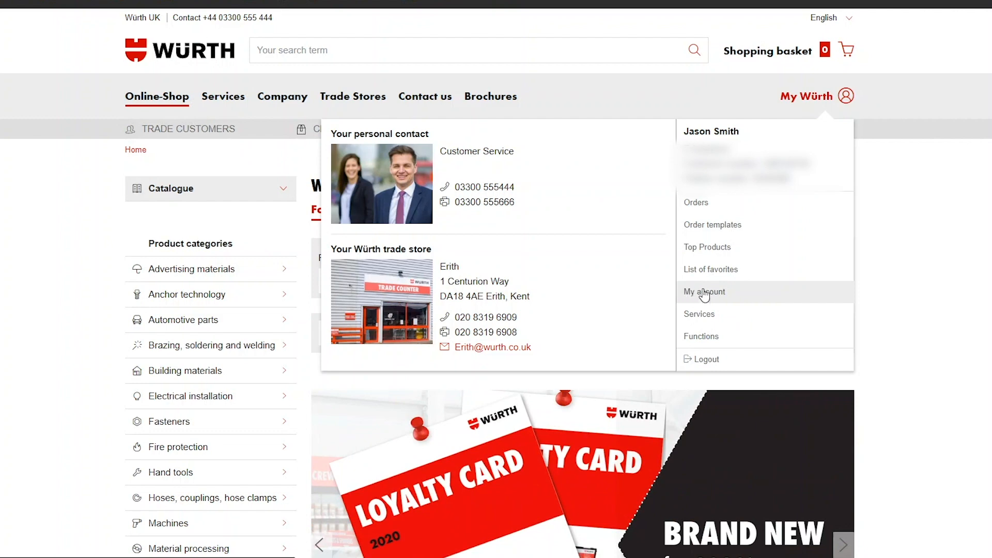
left_click(704, 292)
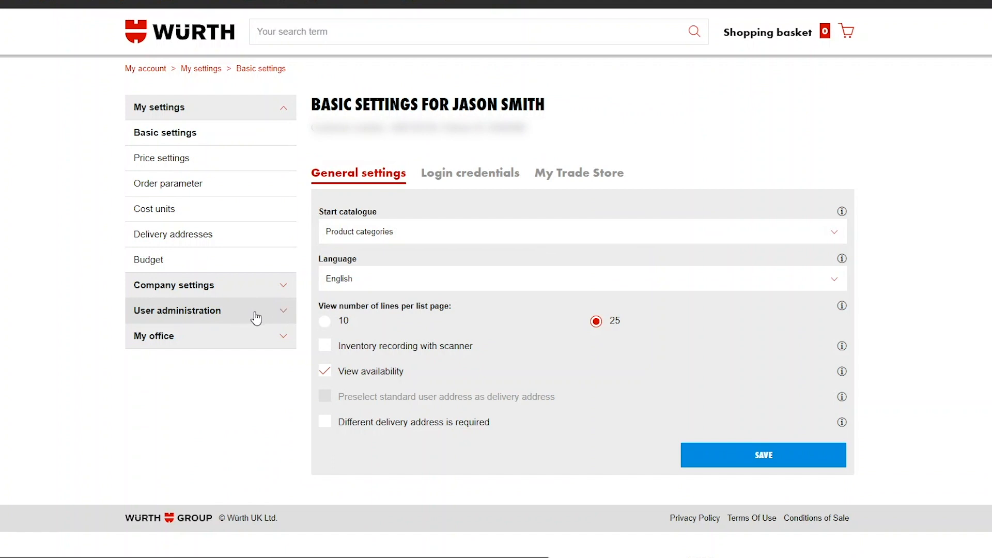
Open User administration and view the two allocated administrator users.
left_click(178, 310)
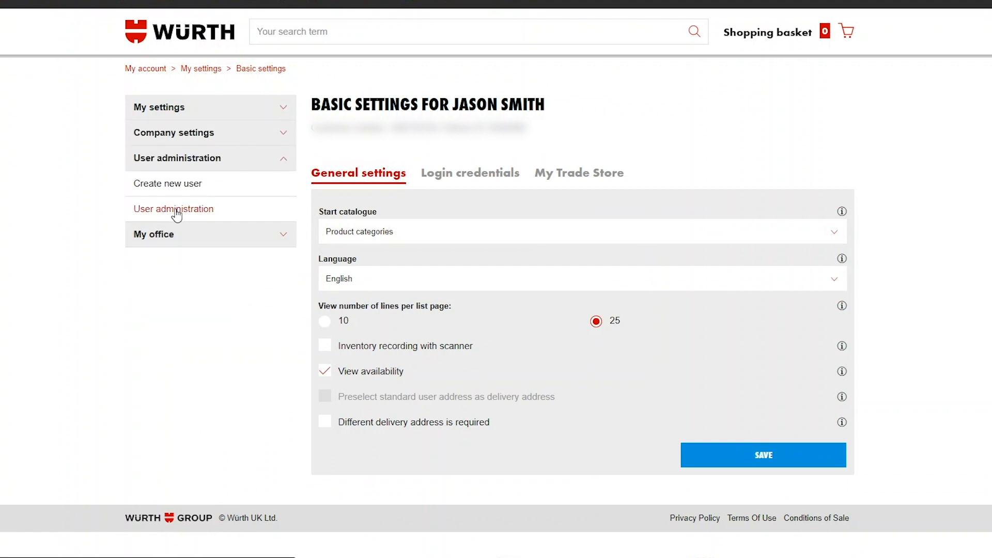
left_click(173, 209)
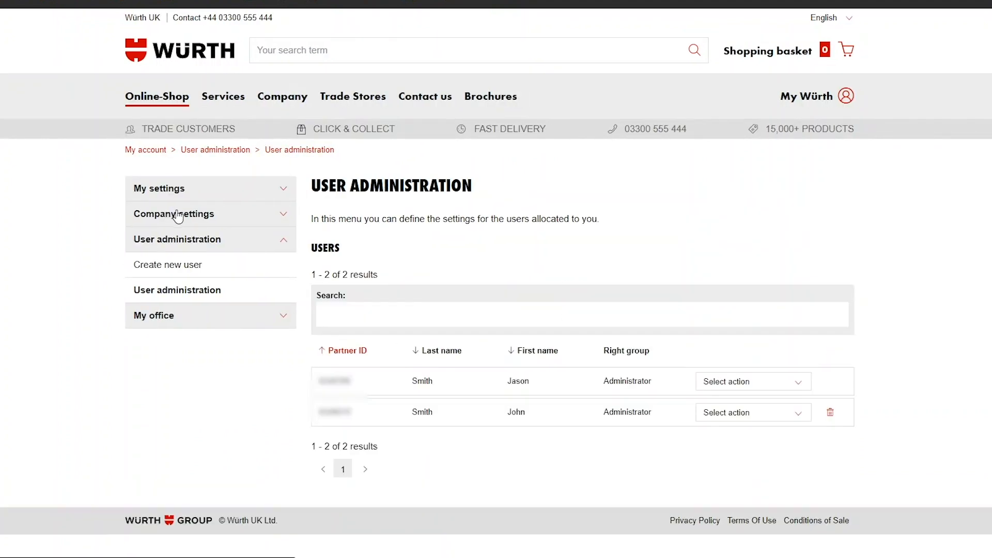
mouse_move(464, 415)
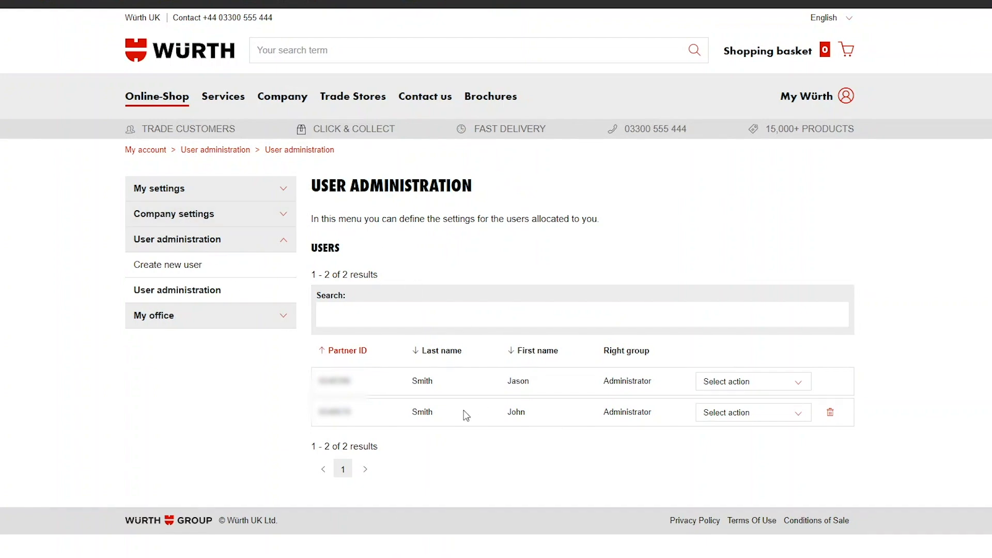
mouse_move(733, 468)
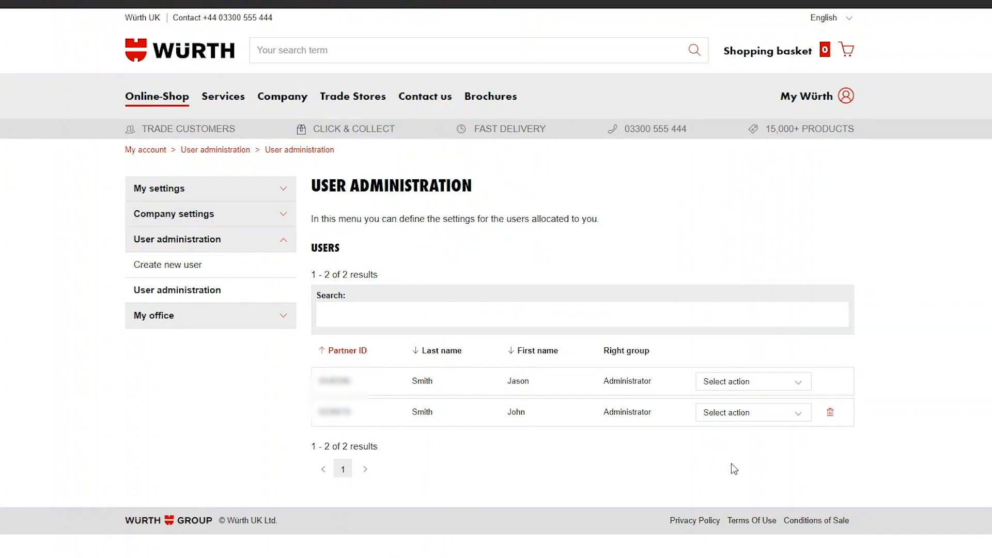
scroll("down", 3)
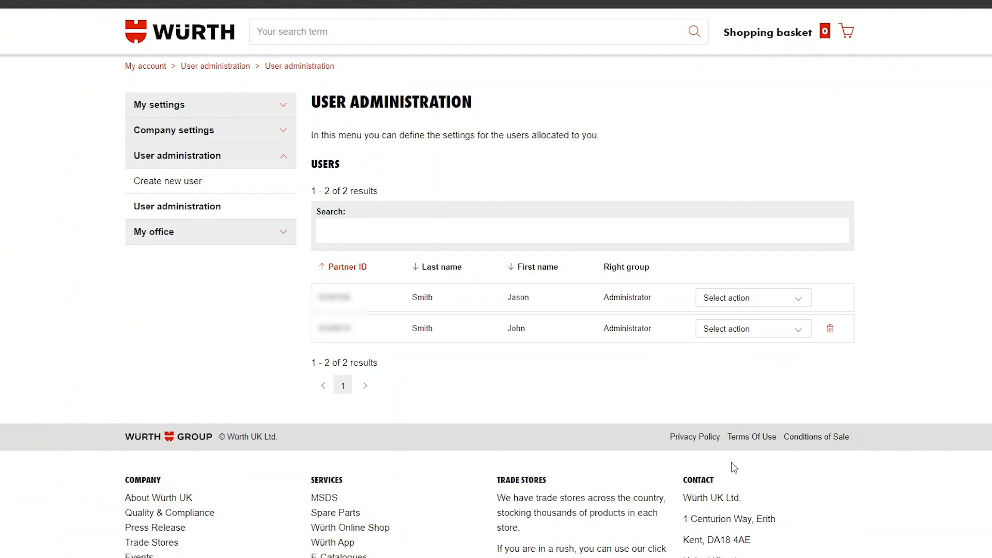
mouse_move(731, 461)
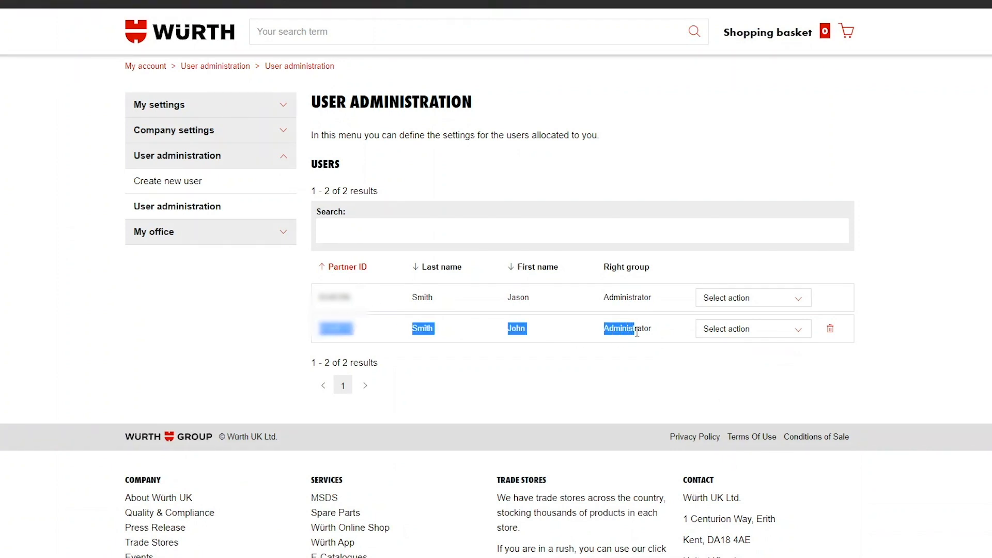
Open Rights for the second user, John Smith, via Select action.
left_click(753, 329)
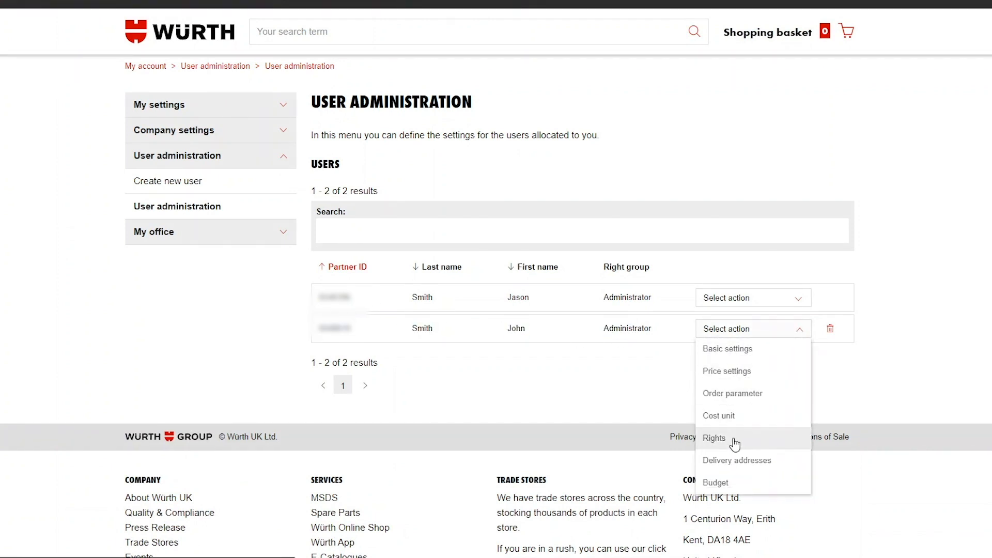
mouse_move(707, 443)
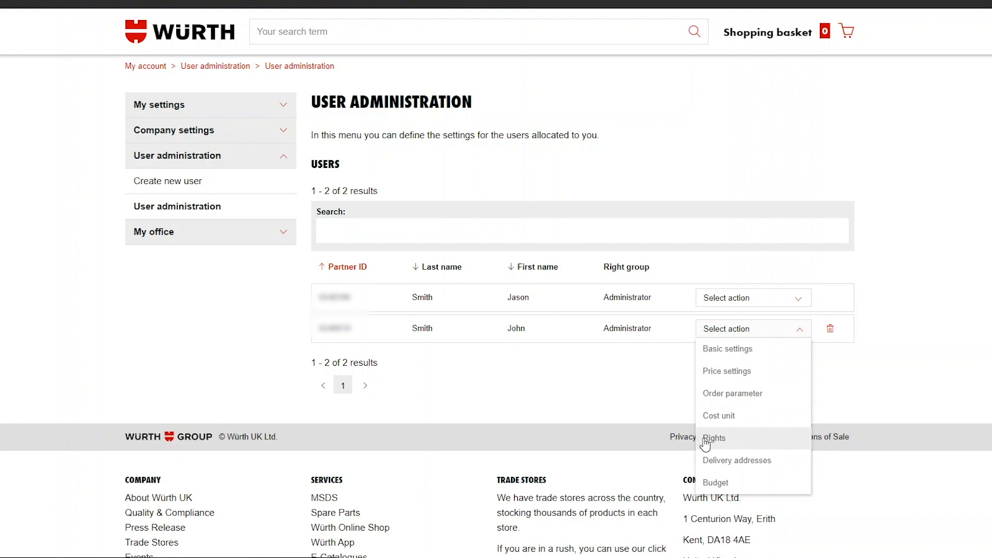
left_click(713, 438)
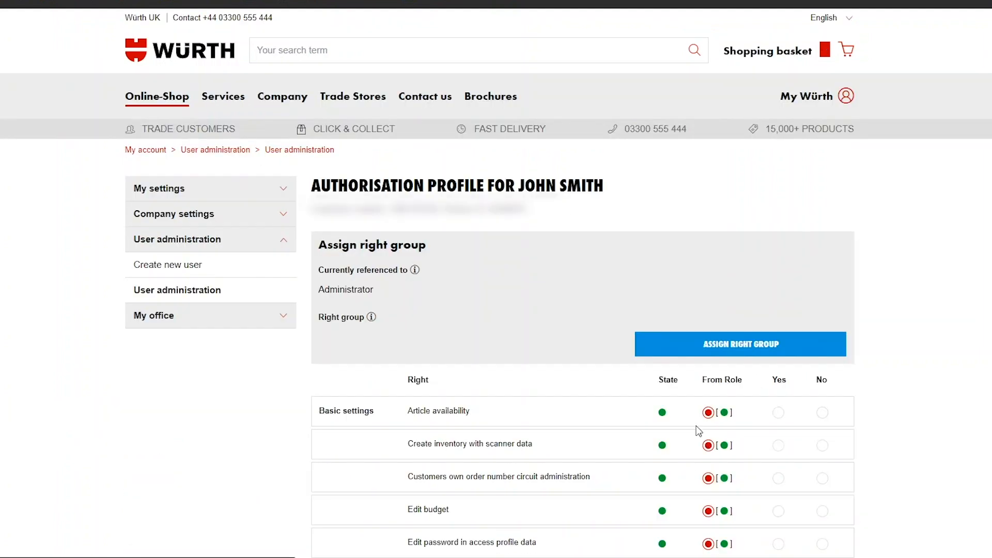
Select Buyer as John Smith's right group and assign it.
scroll("down", 3)
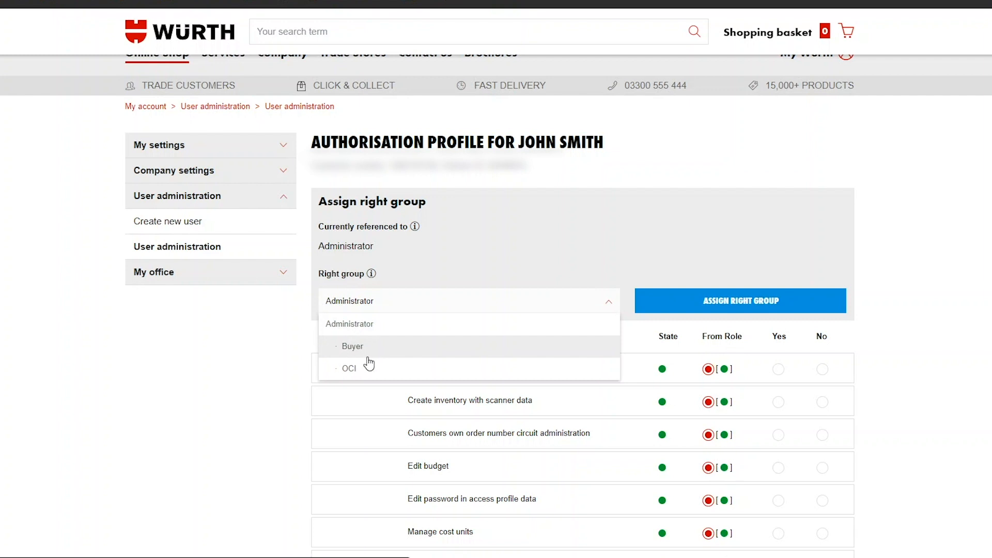
mouse_move(355, 350)
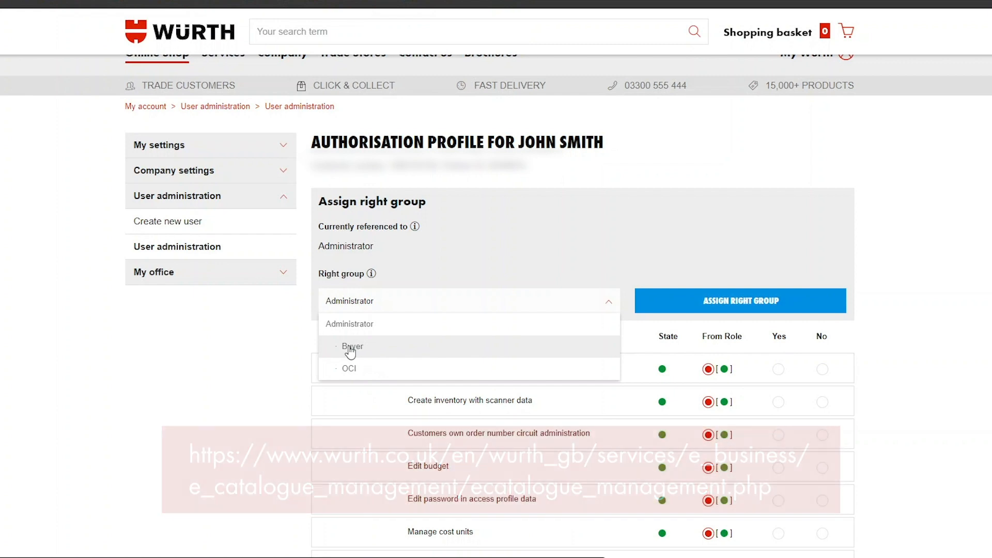
left_click(352, 347)
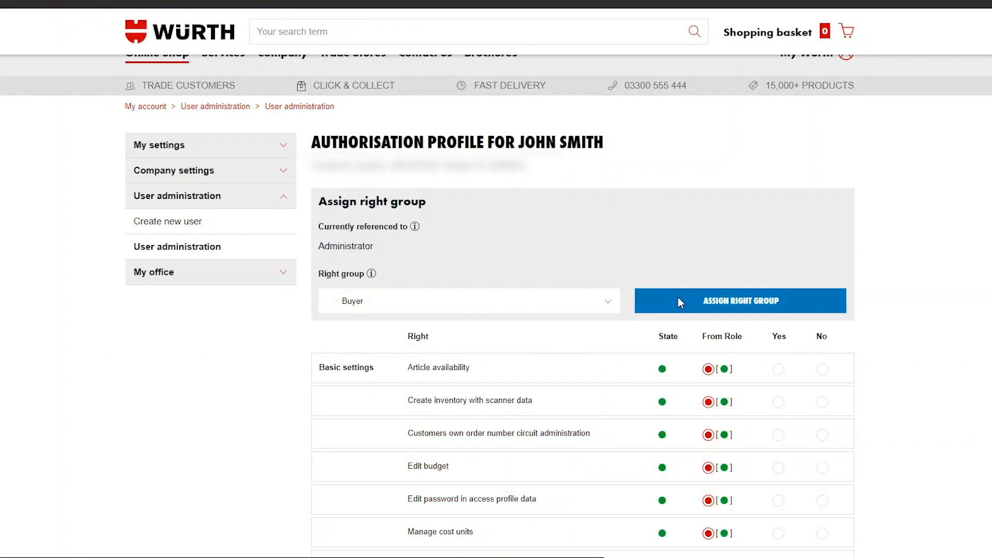
left_click(739, 301)
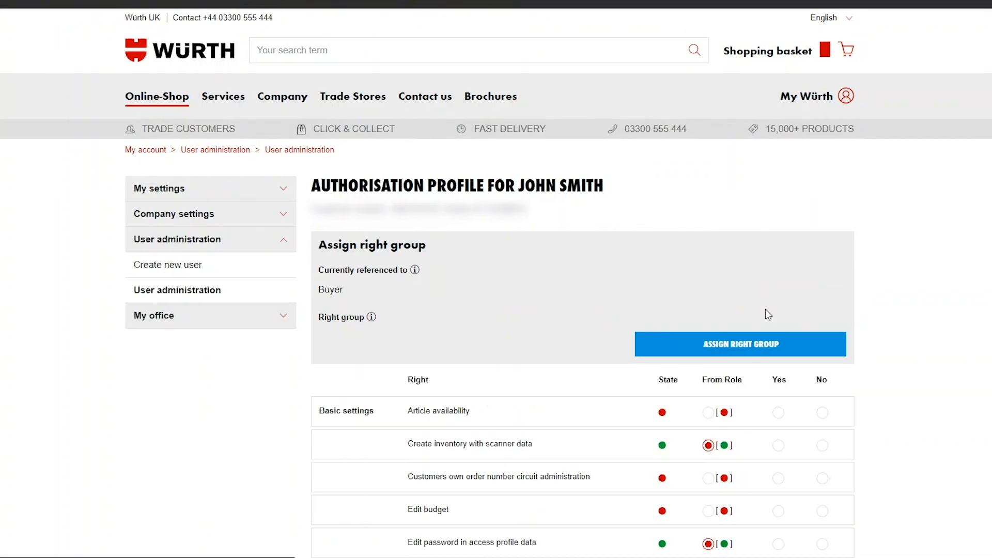
left_click(740, 344)
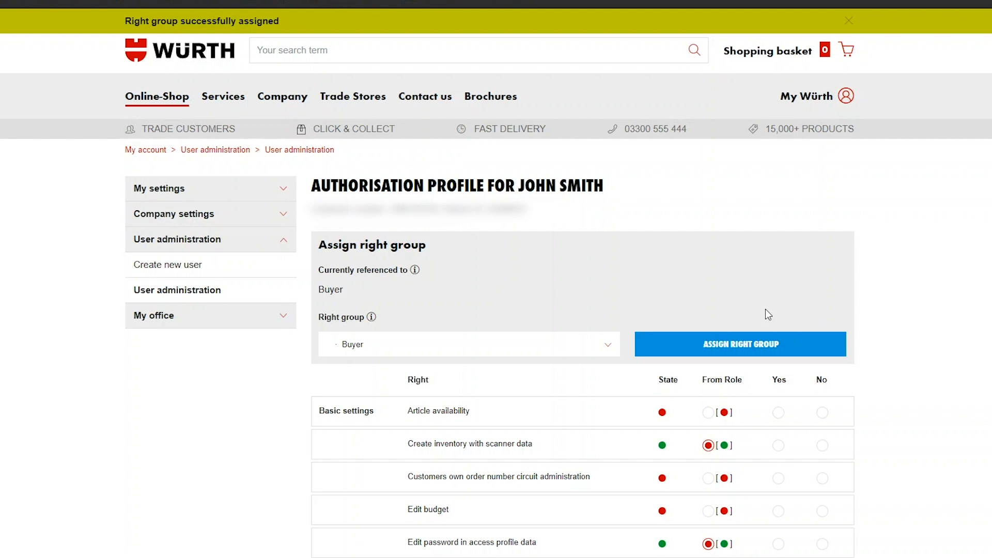
Set Article availability individually to Yes and save John Smith's rights.
left_click(848, 20)
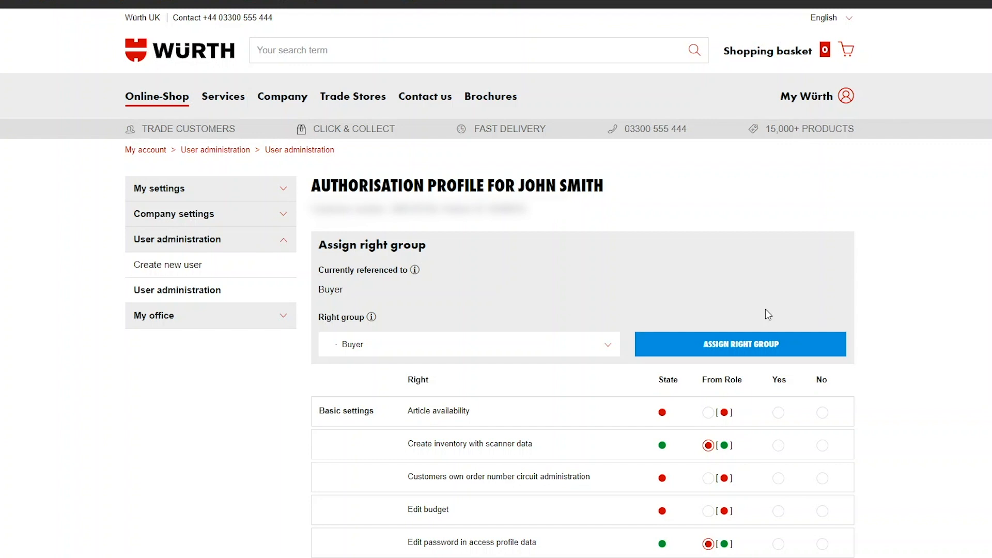
scroll("down", 3)
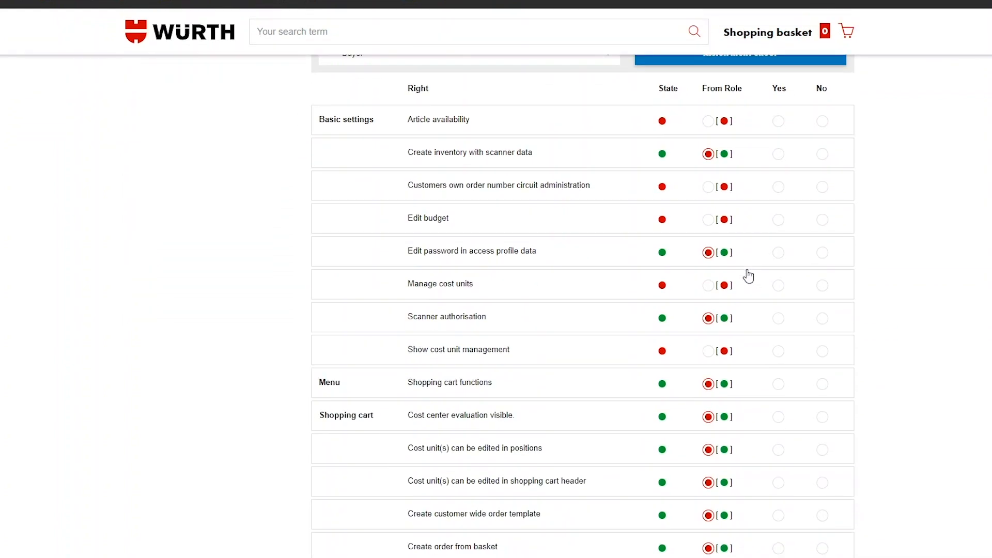
scroll("up", 3)
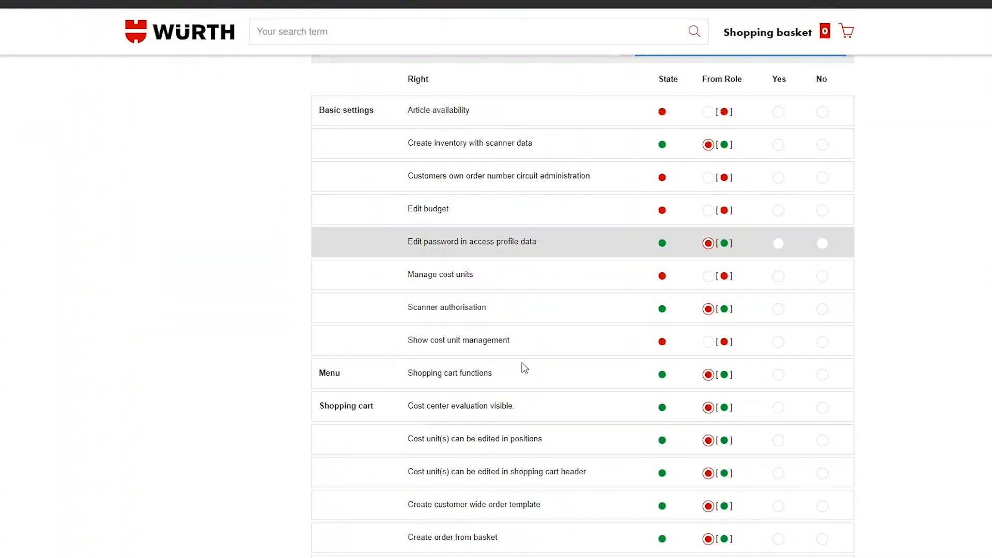
scroll("up", 3)
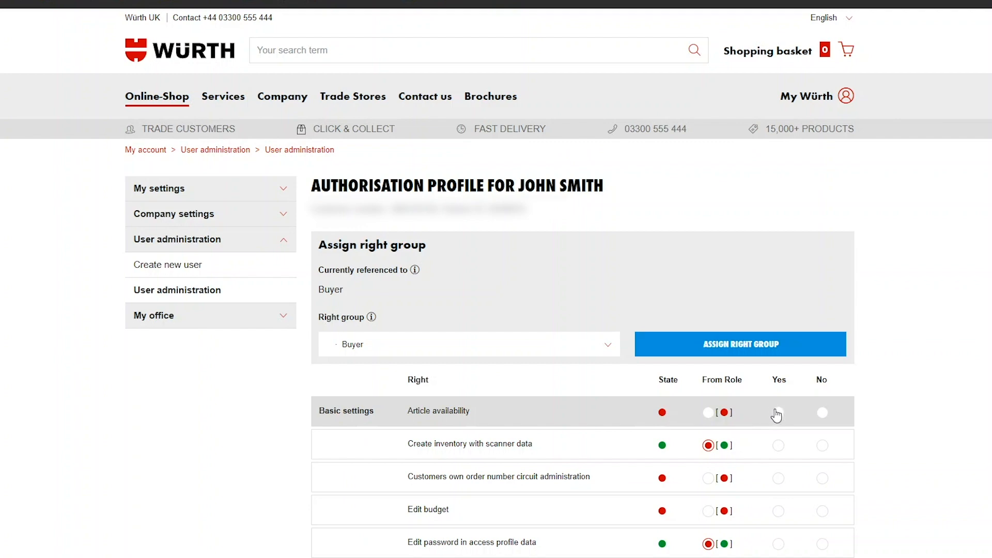
left_click(777, 413)
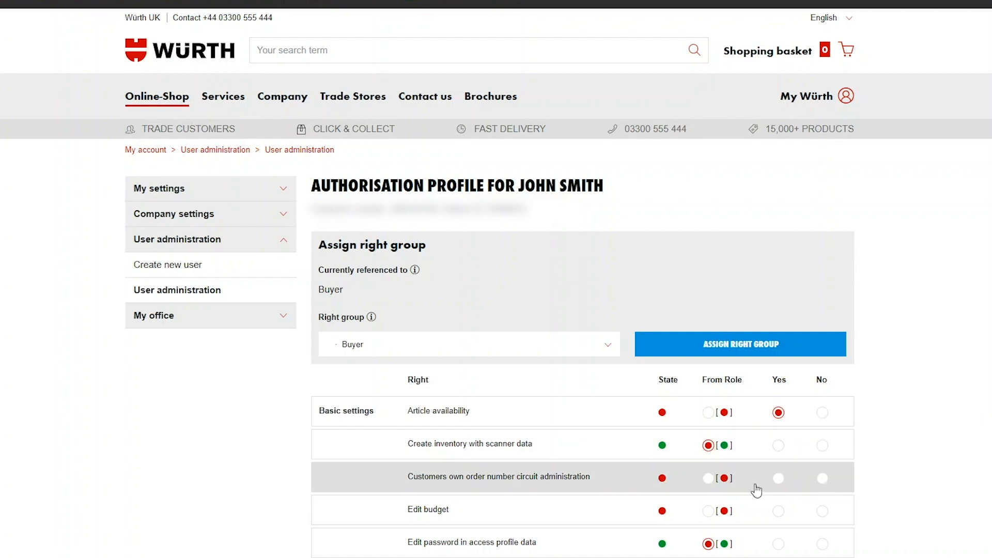
scroll("down", 3)
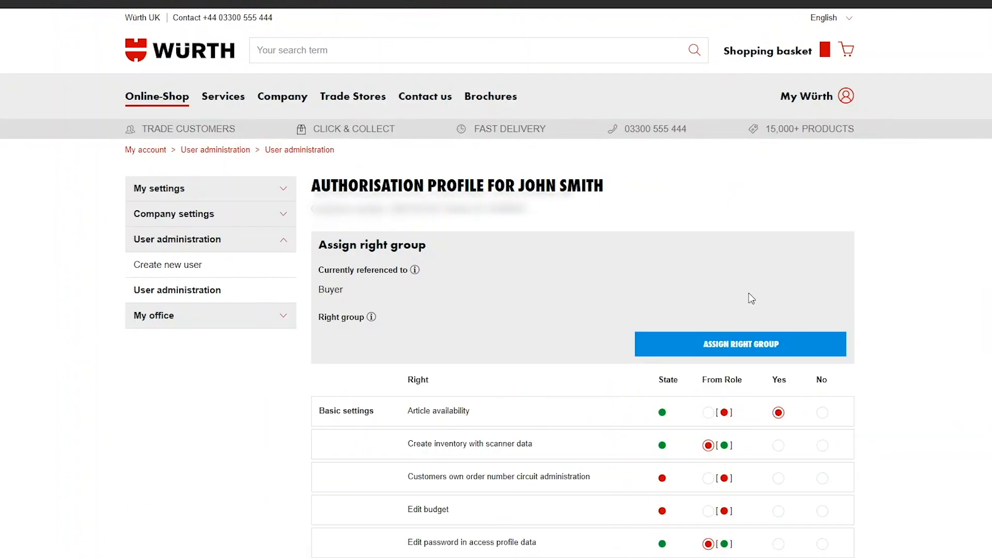
left_click(740, 343)
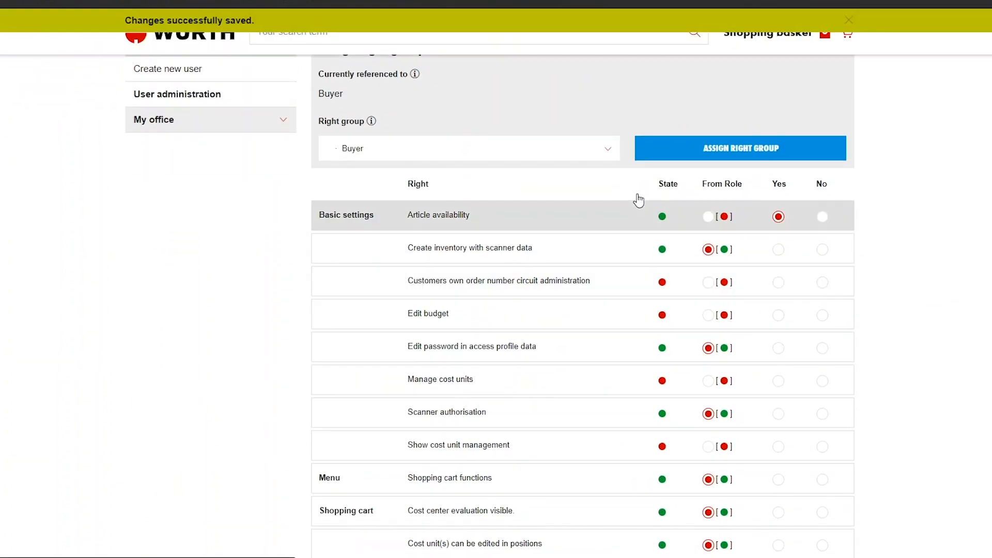
mouse_move(665, 223)
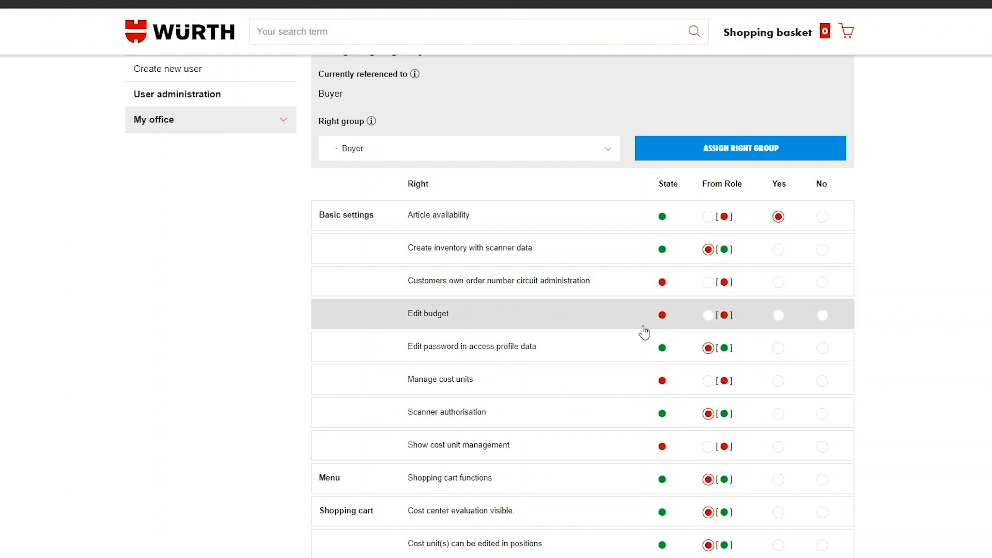
mouse_move(670, 222)
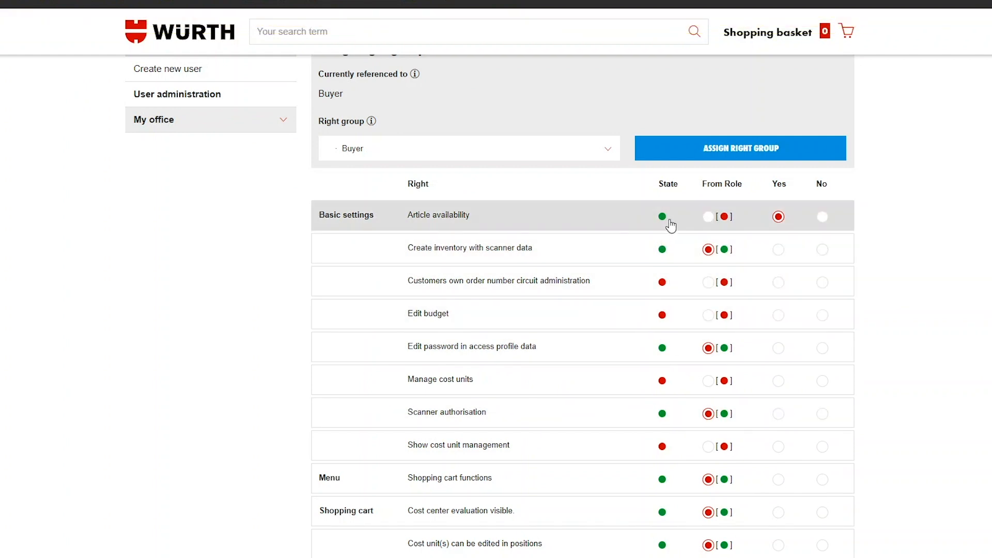